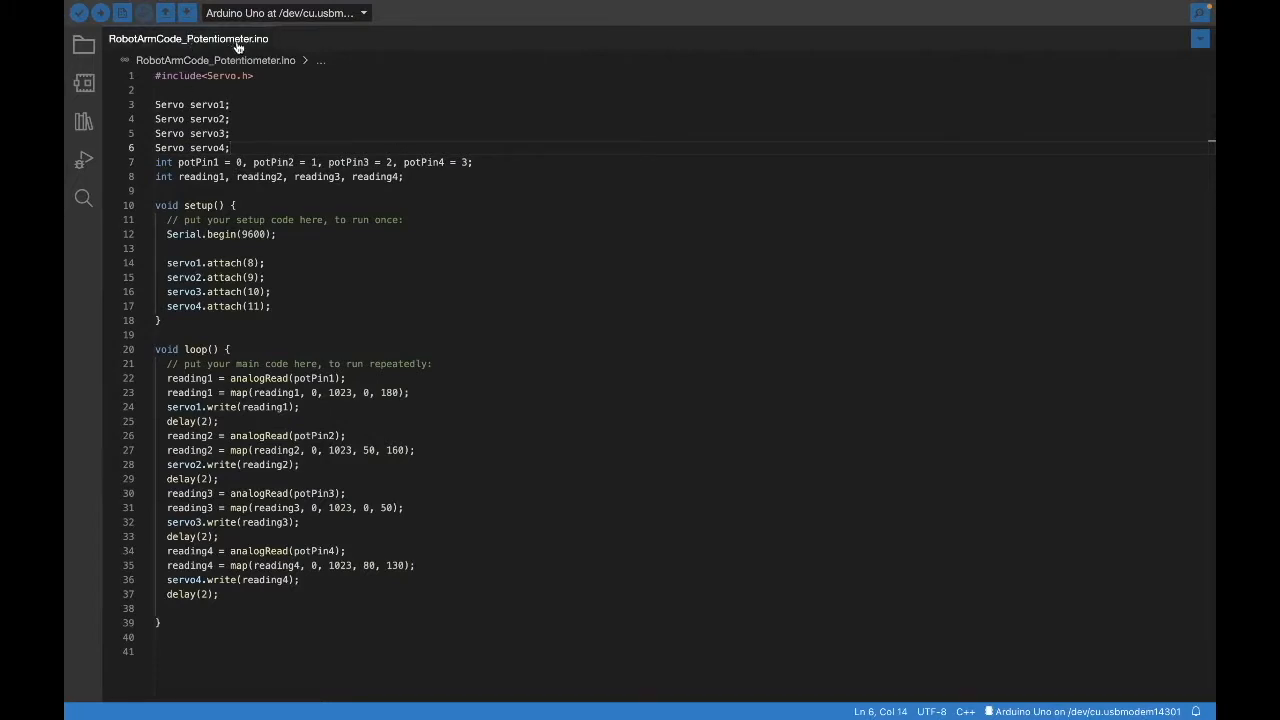
left_click(255, 75)
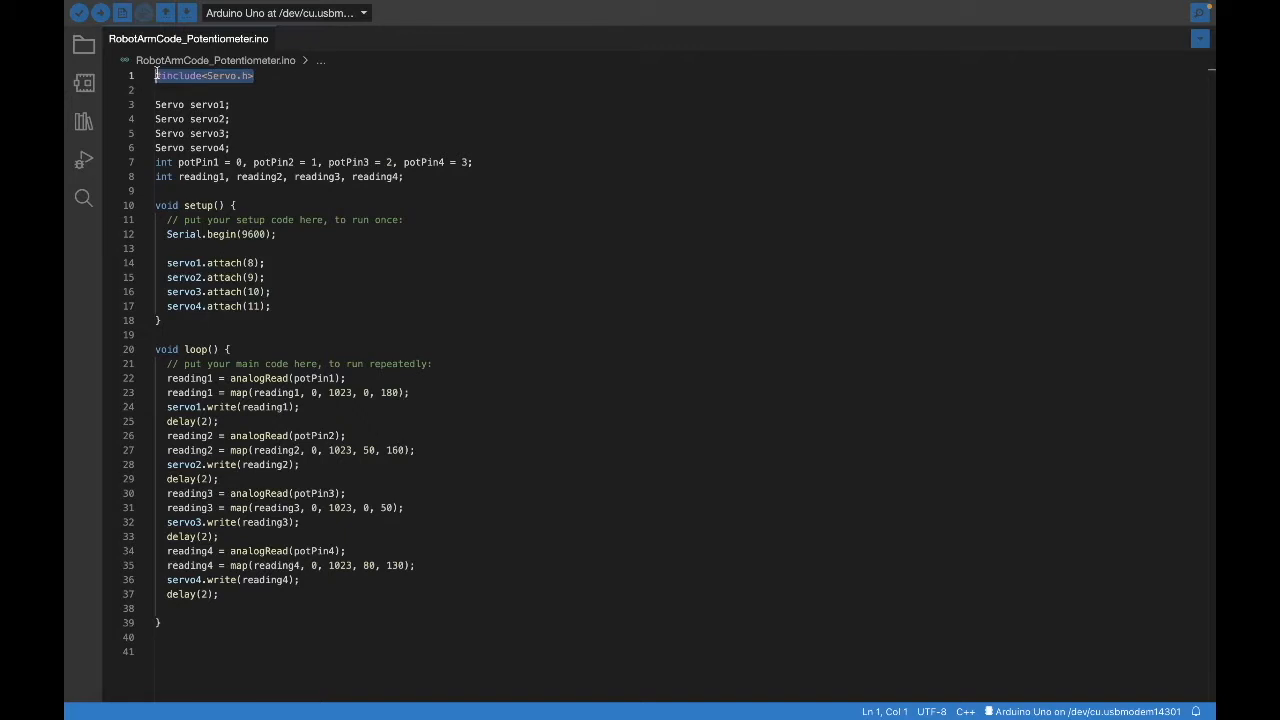
left_click(229, 133)
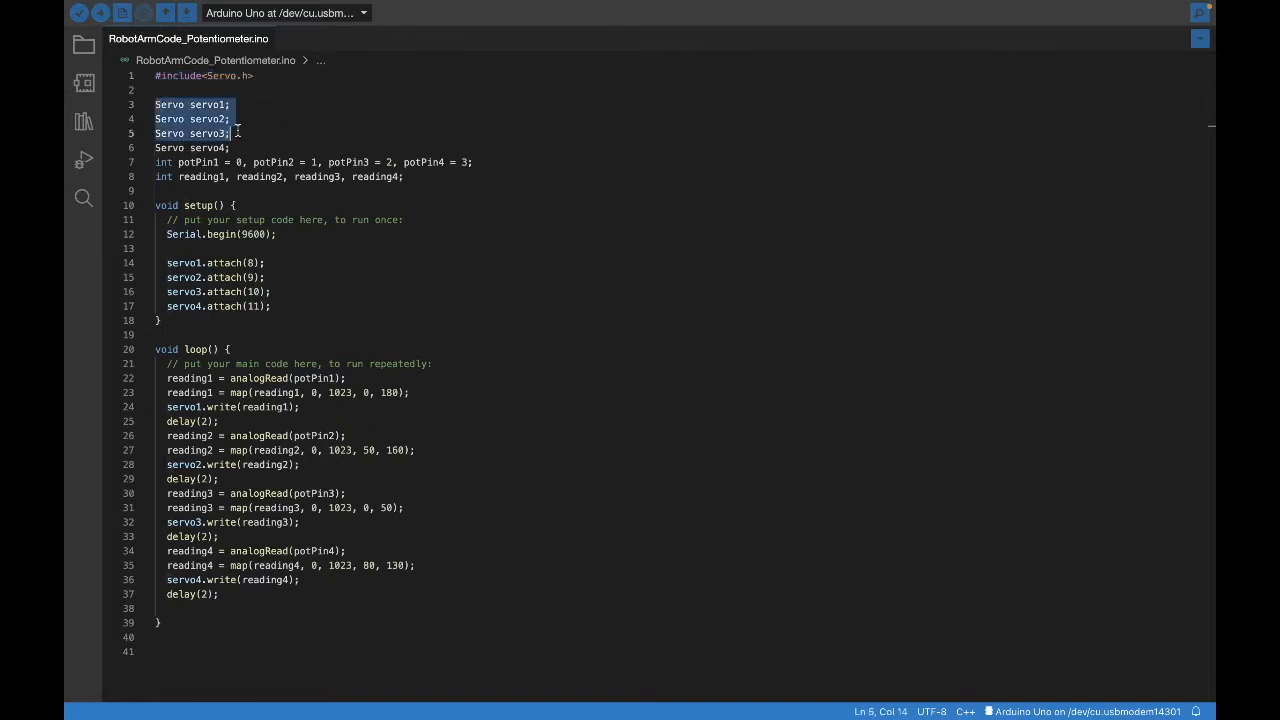
left_click(232, 147)
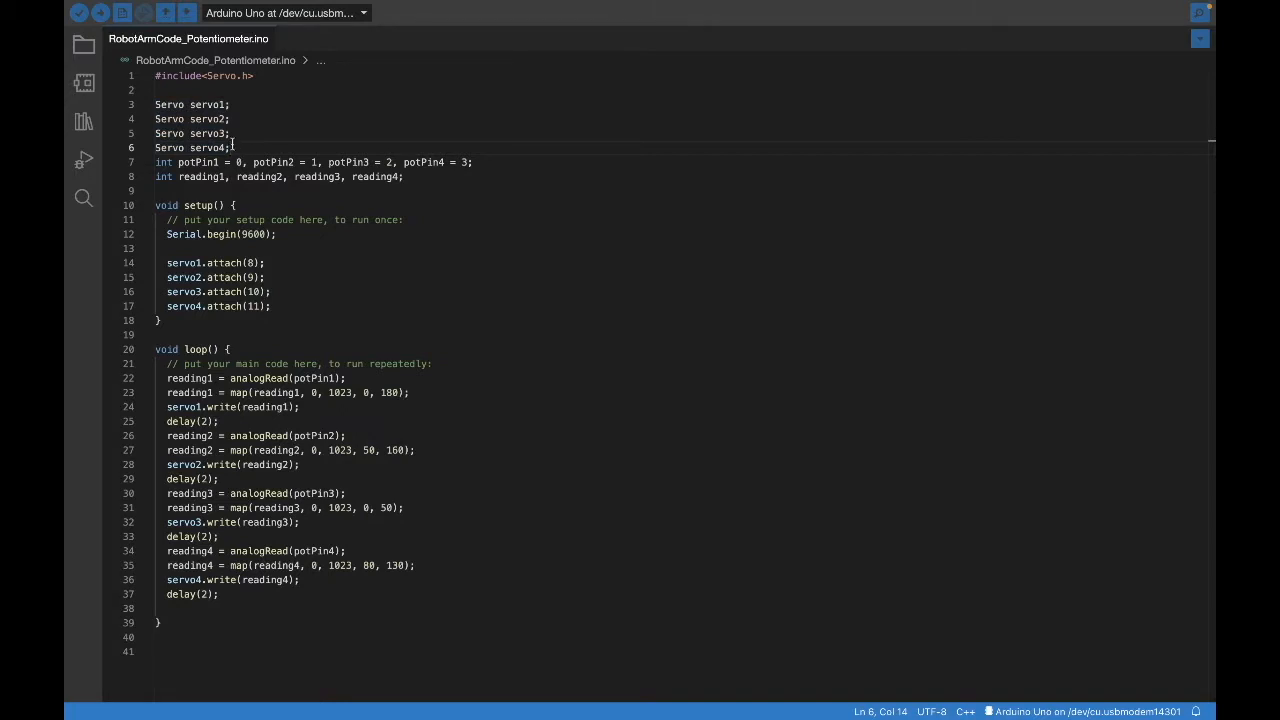
left_click_drag(155, 162, 404, 177)
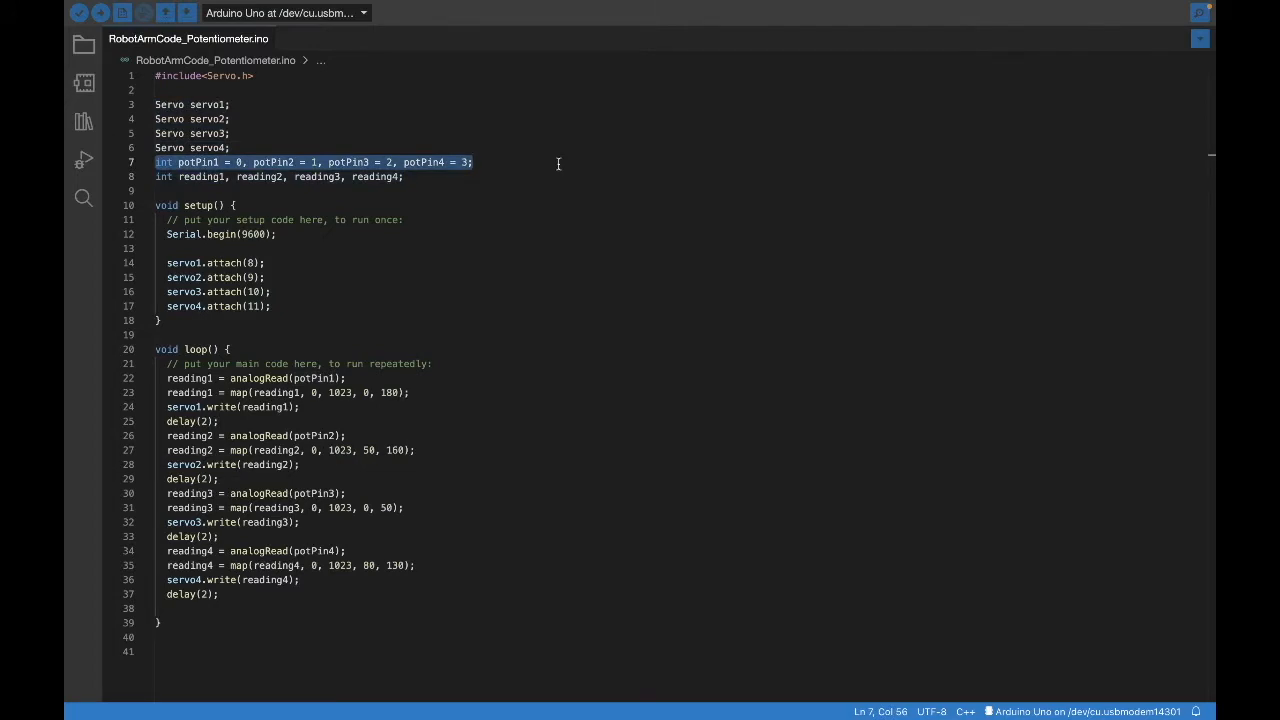
left_click(465, 162)
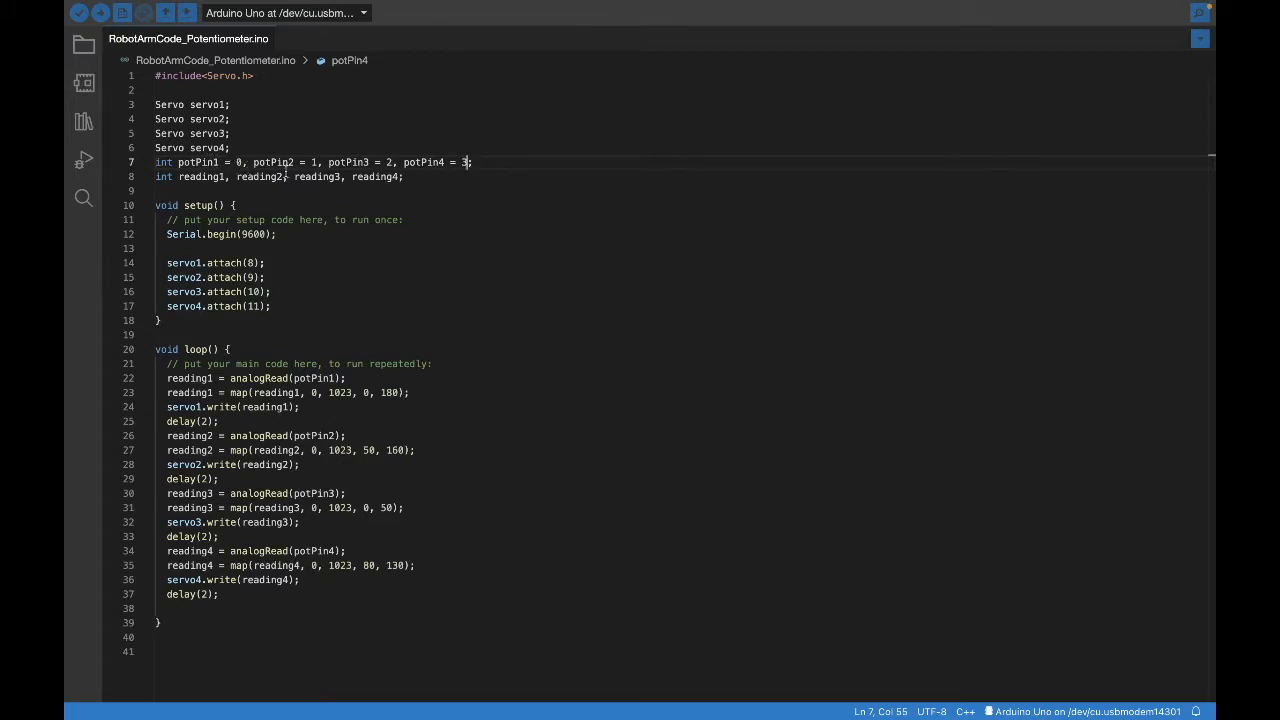
mouse_move(436, 143)
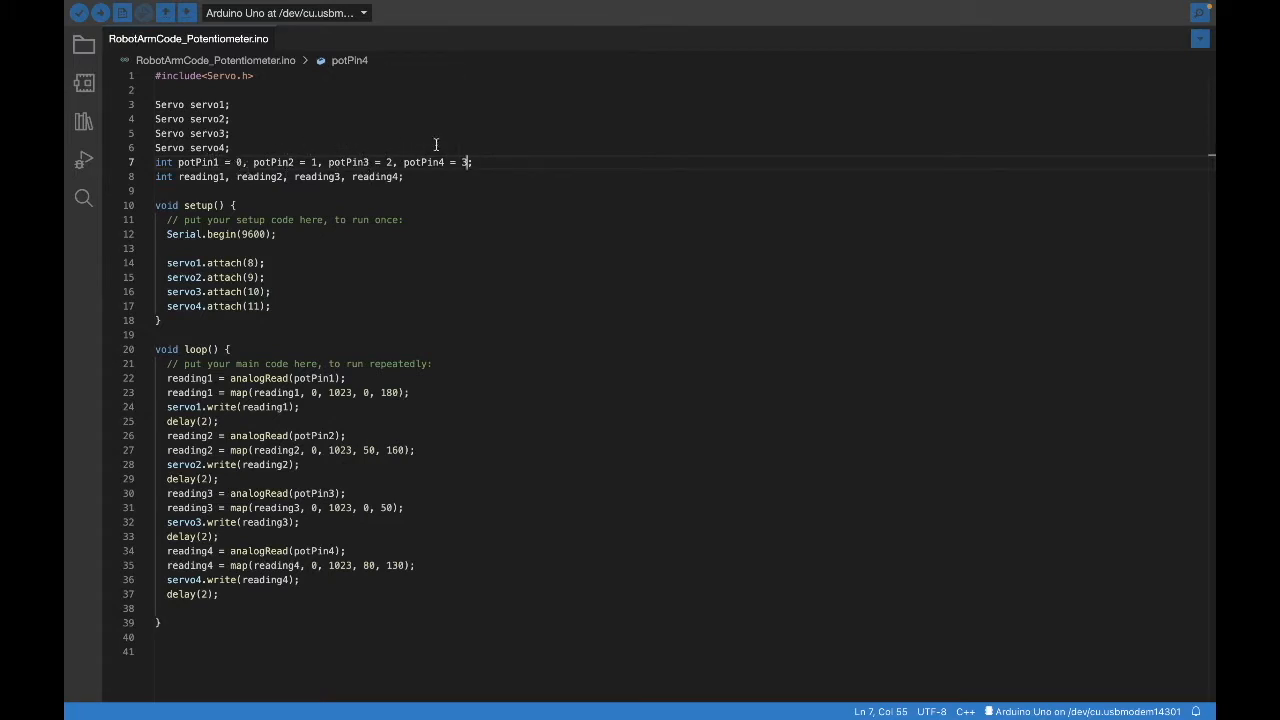
left_click(305, 162)
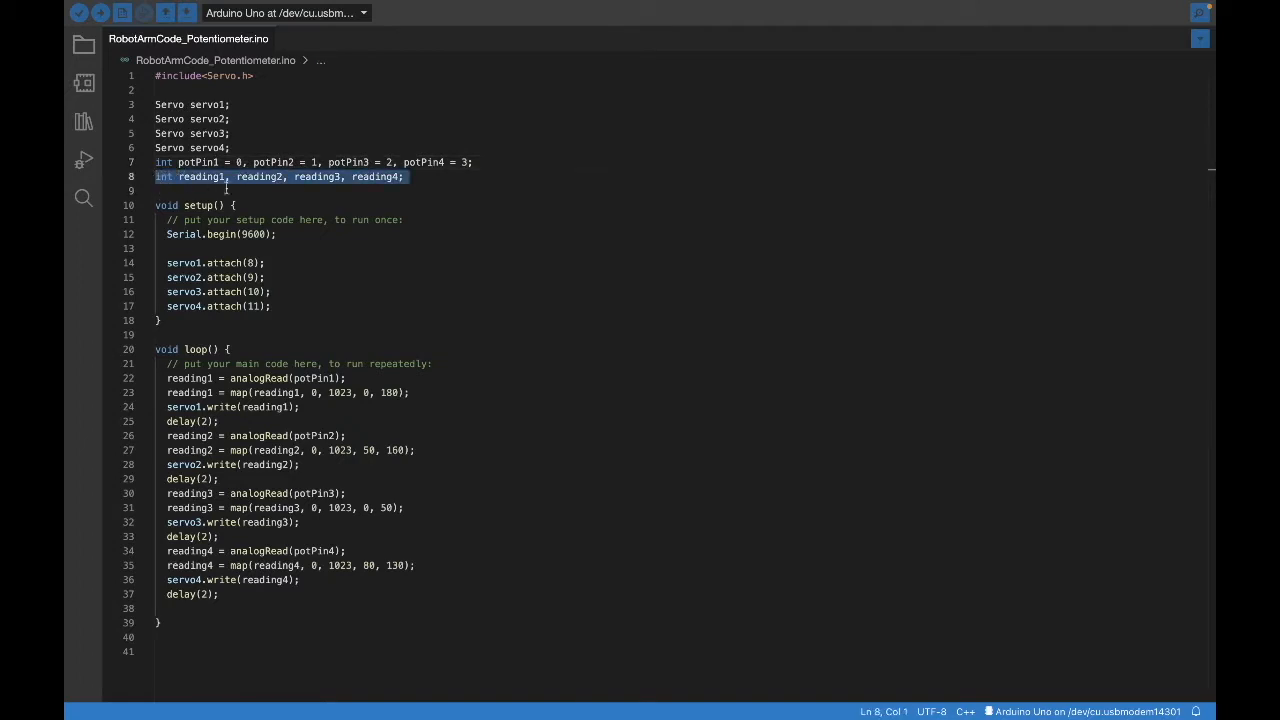
left_click(225, 177)
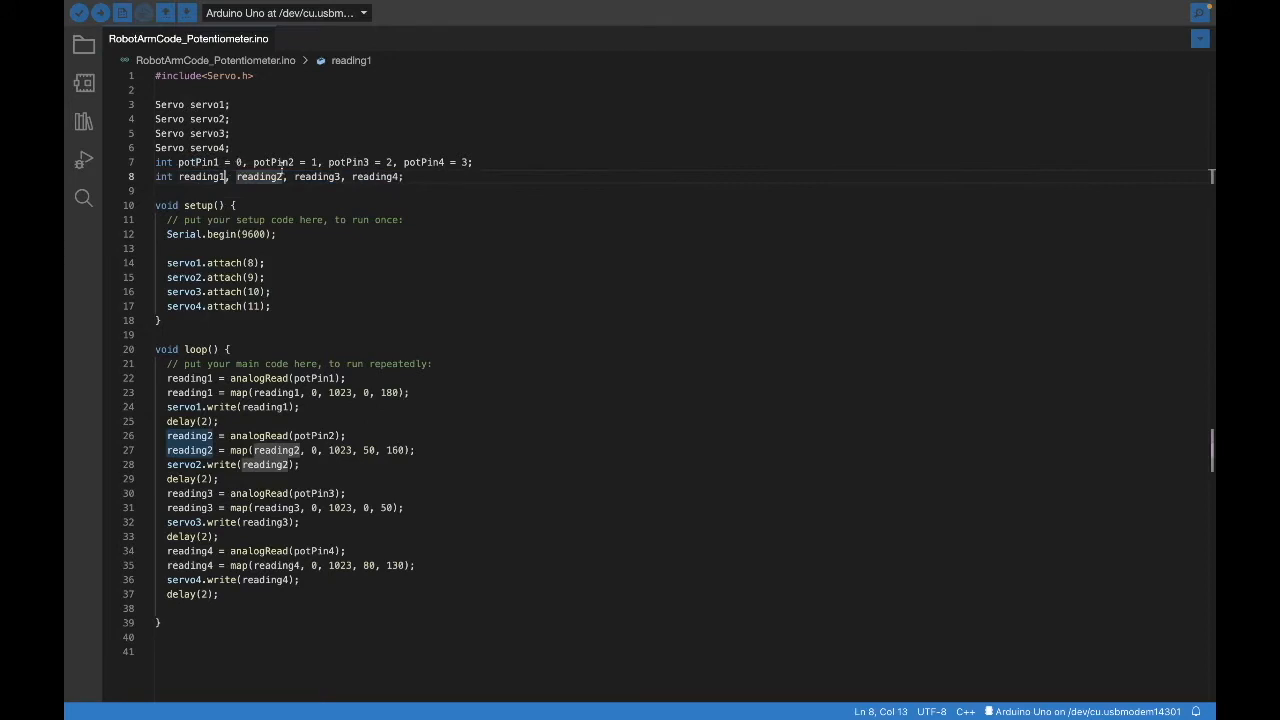
mouse_move(260, 177)
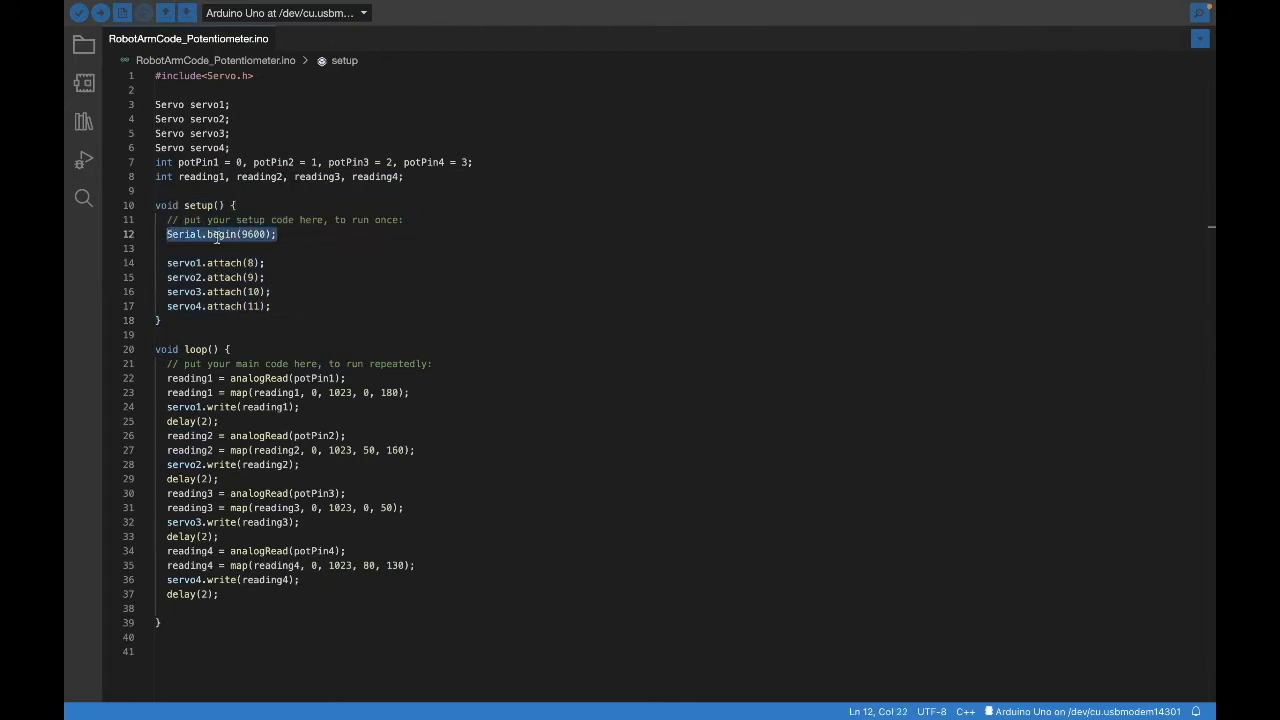
left_click(289, 306)
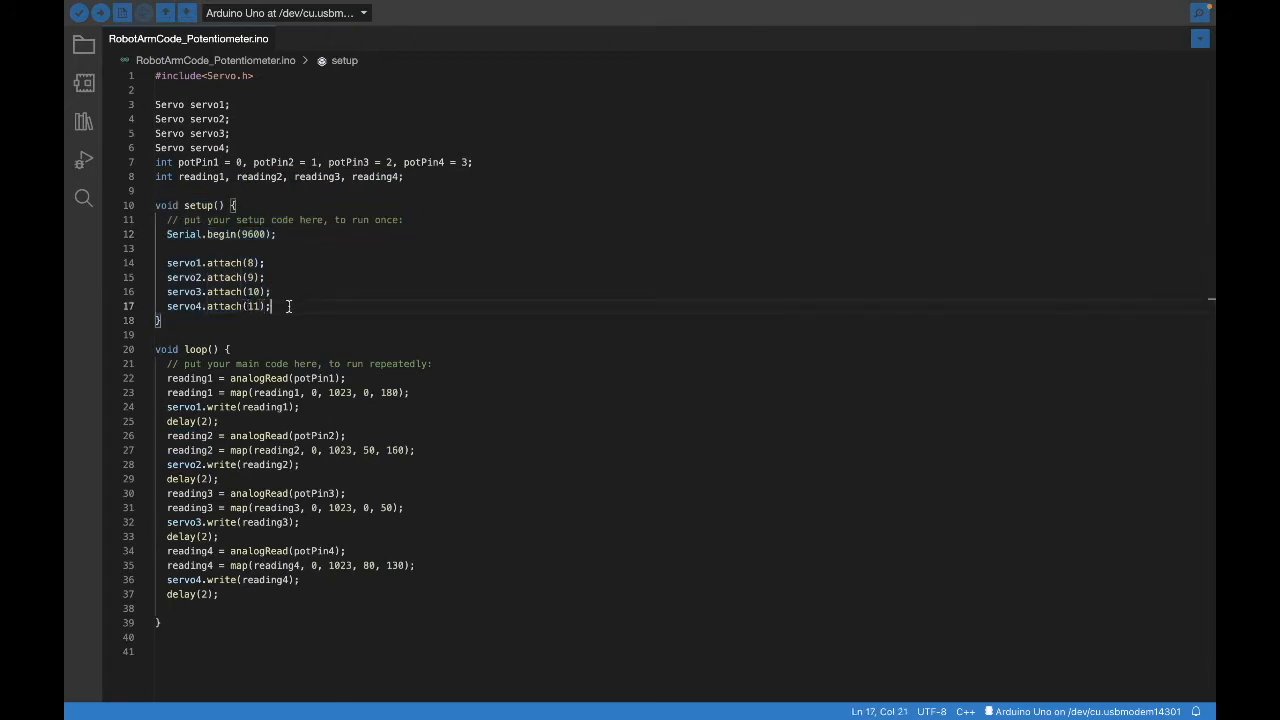
left_click_drag(270, 306, 167, 262)
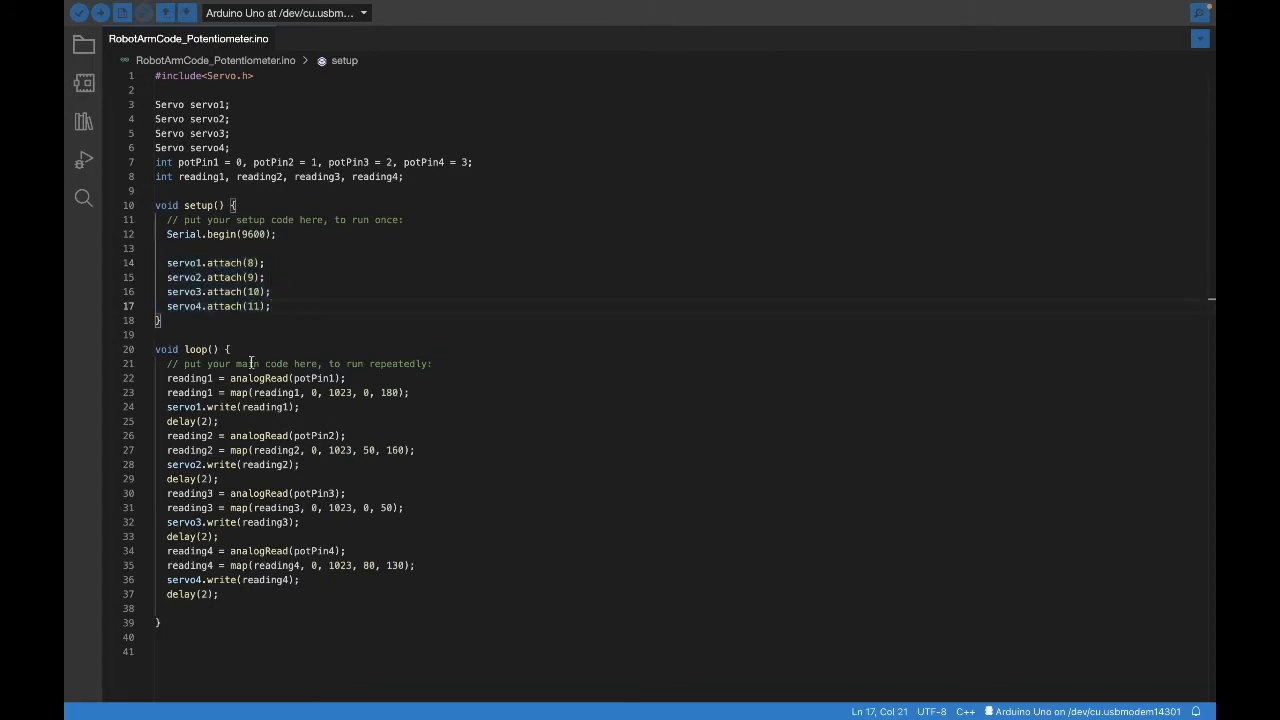
mouse_move(318, 293)
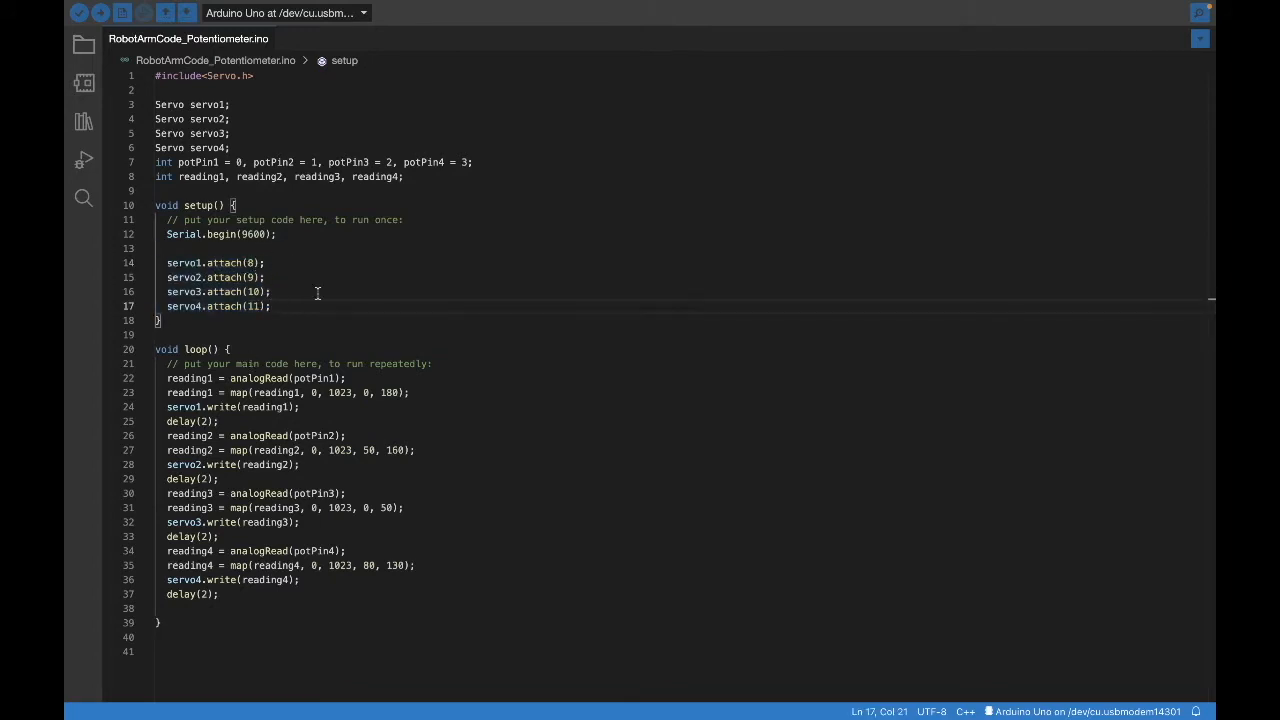
left_click(258, 262)
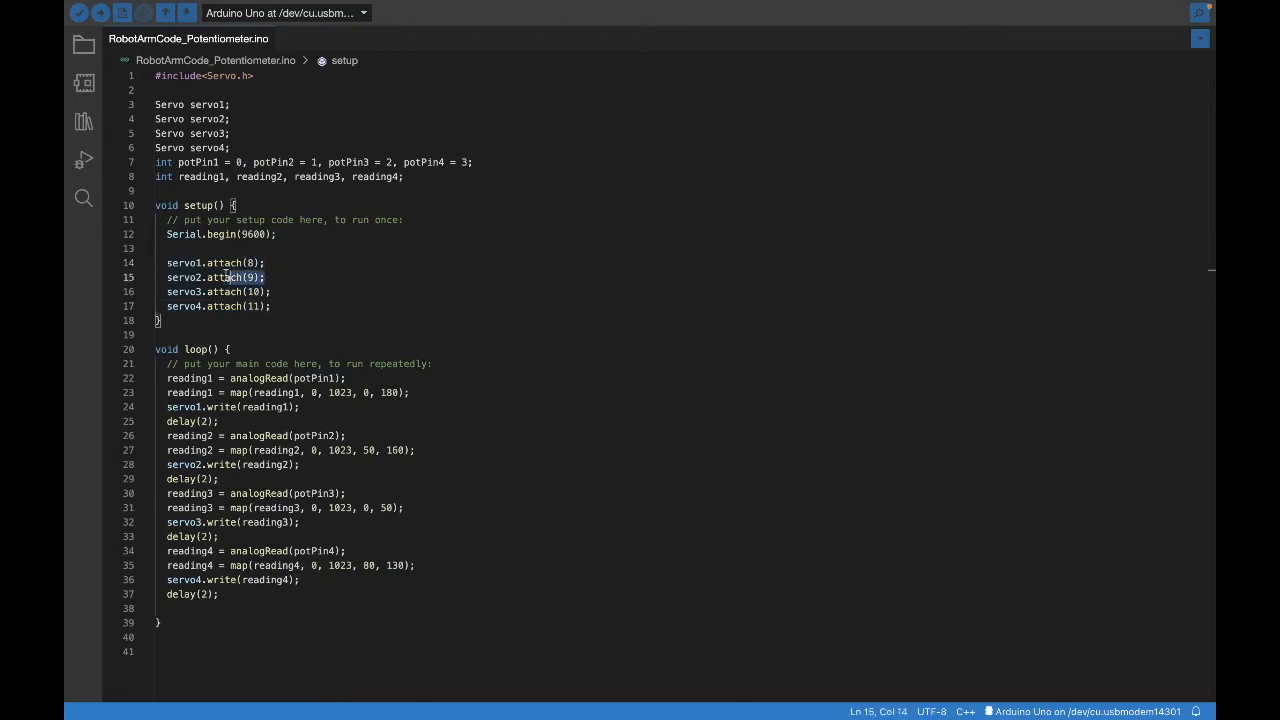
left_click(272, 292)
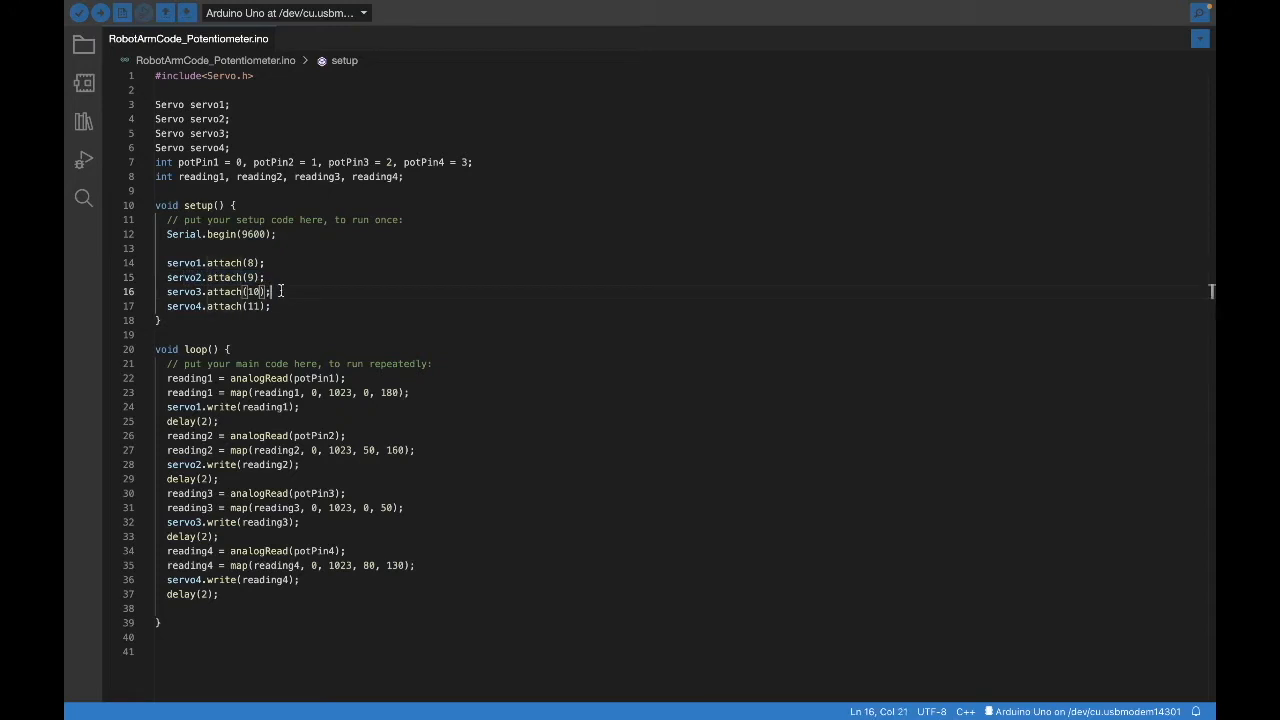
left_click(312, 277)
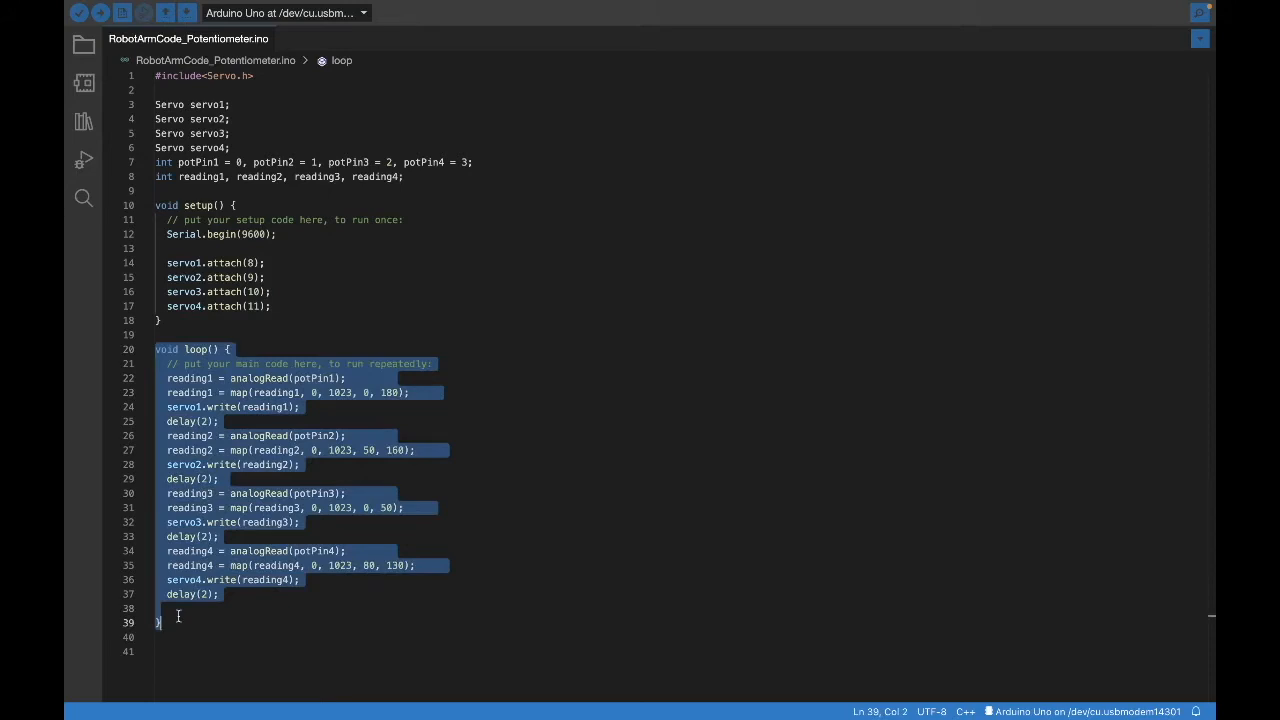
mouse_move(295, 330)
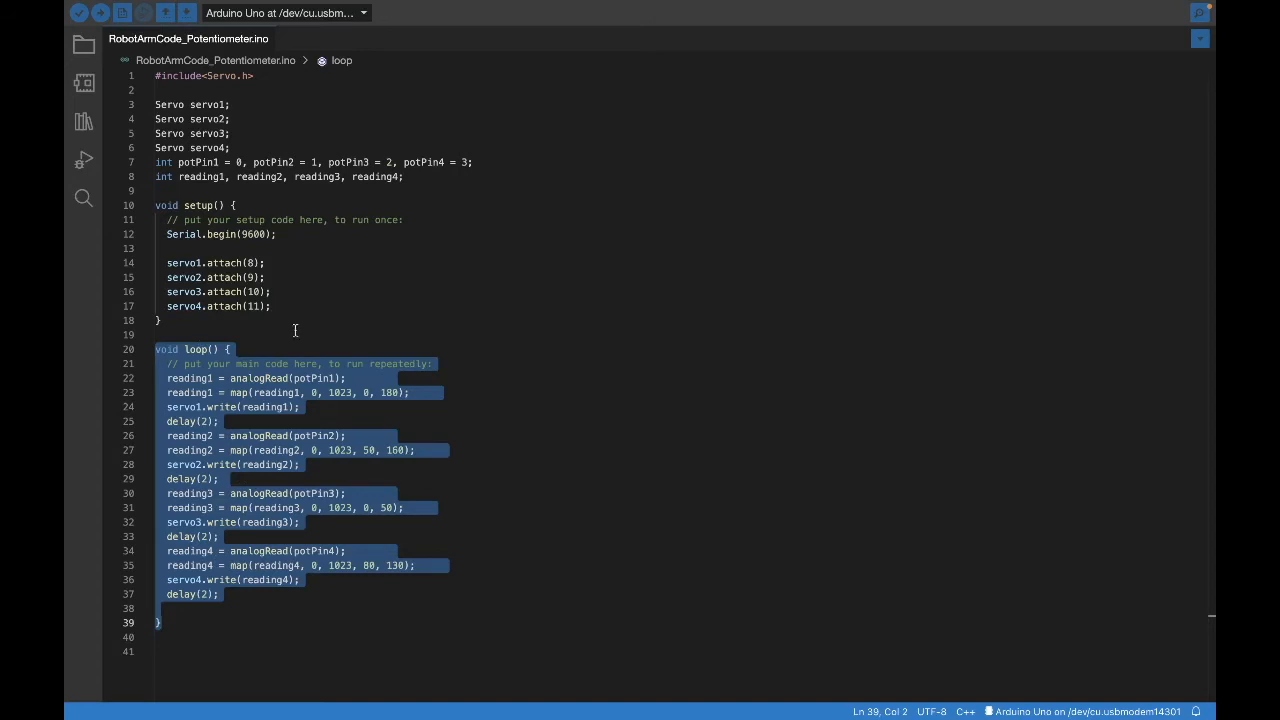
left_click(240, 349)
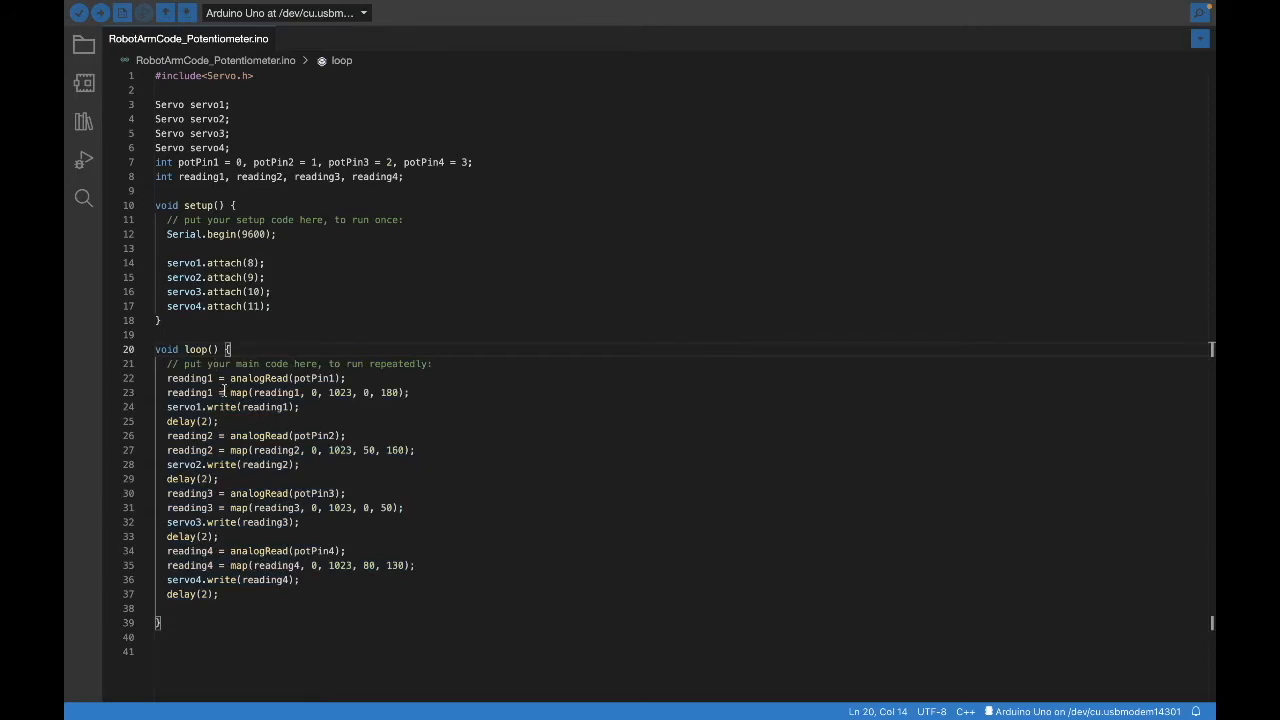
left_click_drag(167, 378, 240, 407)
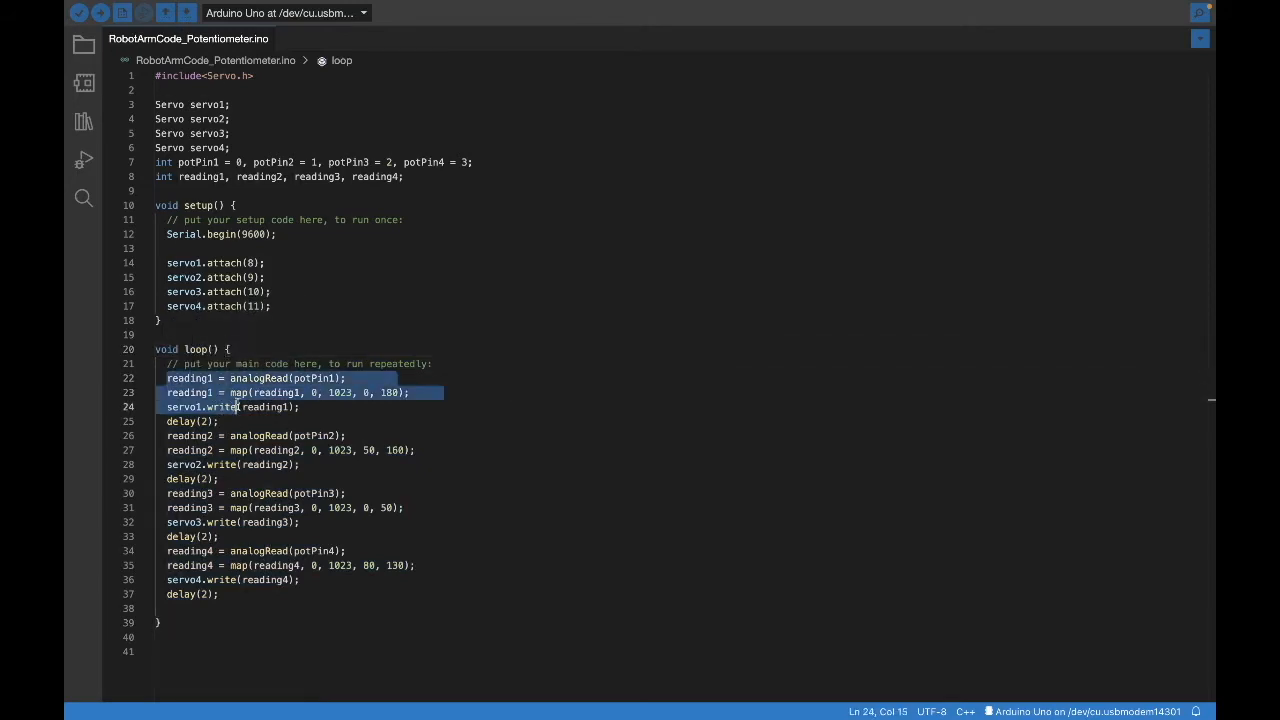
left_click(213, 435)
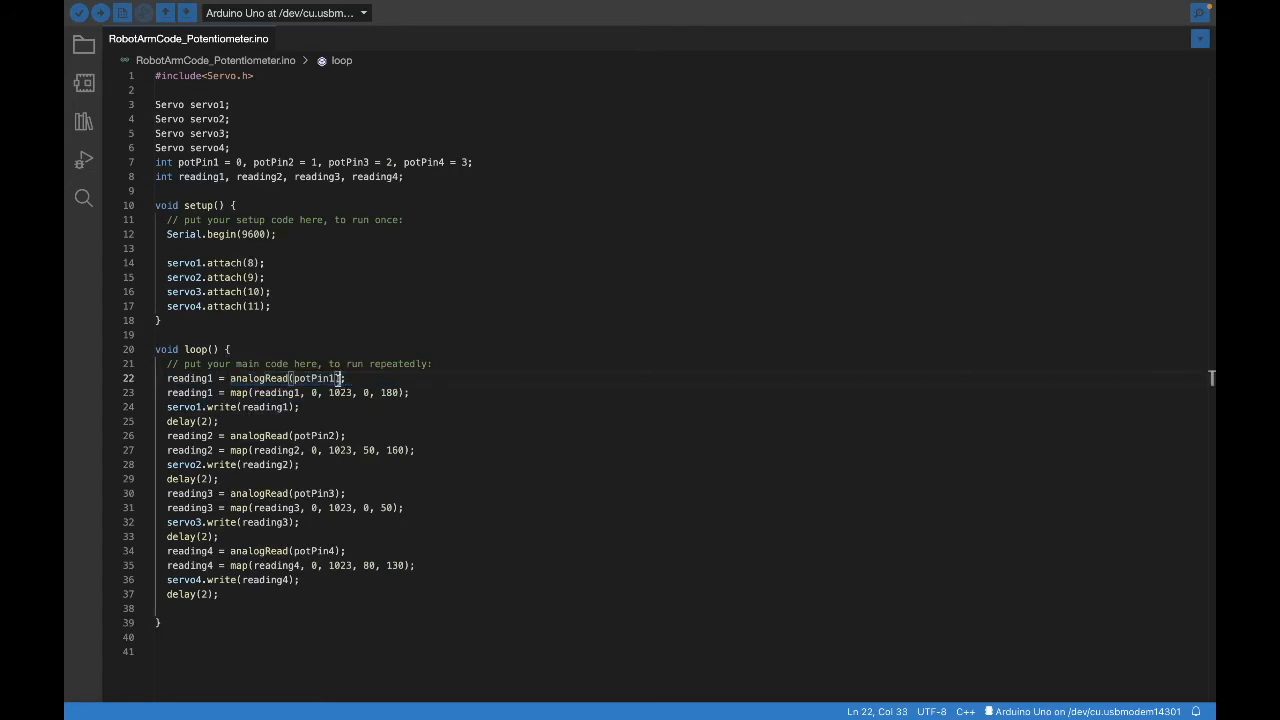
mouse_move(260, 378)
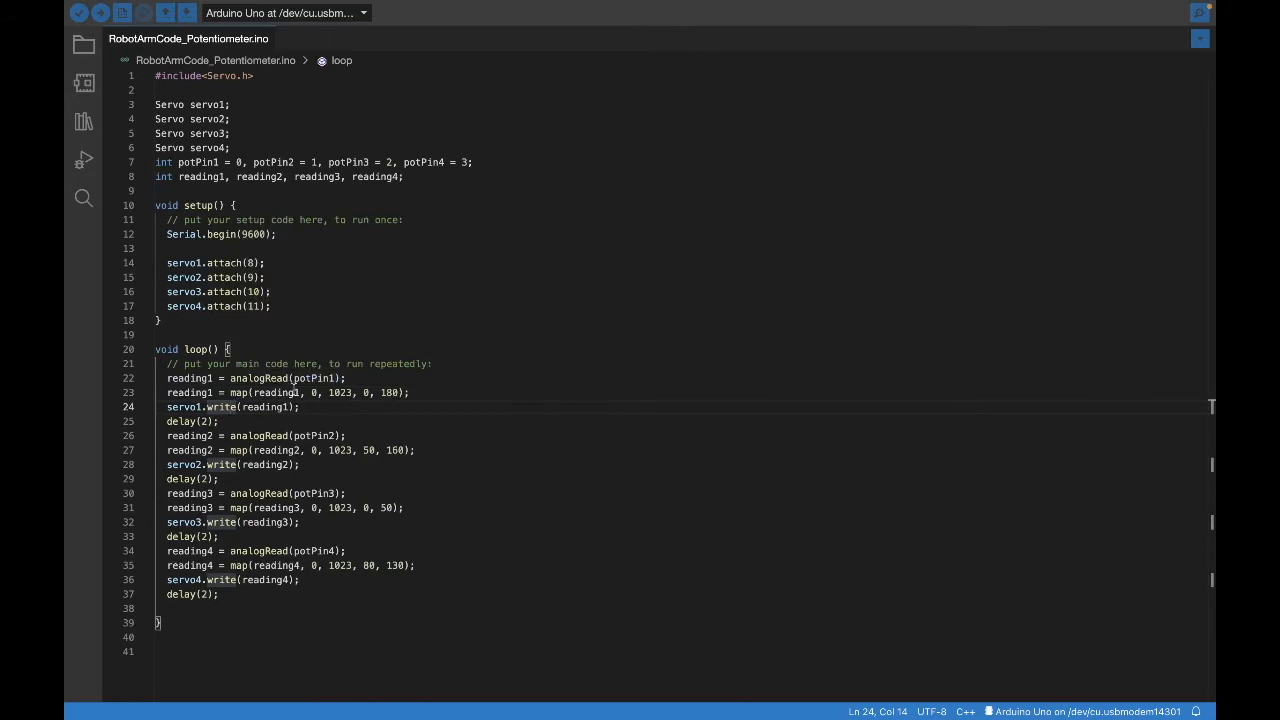
left_click(343, 392)
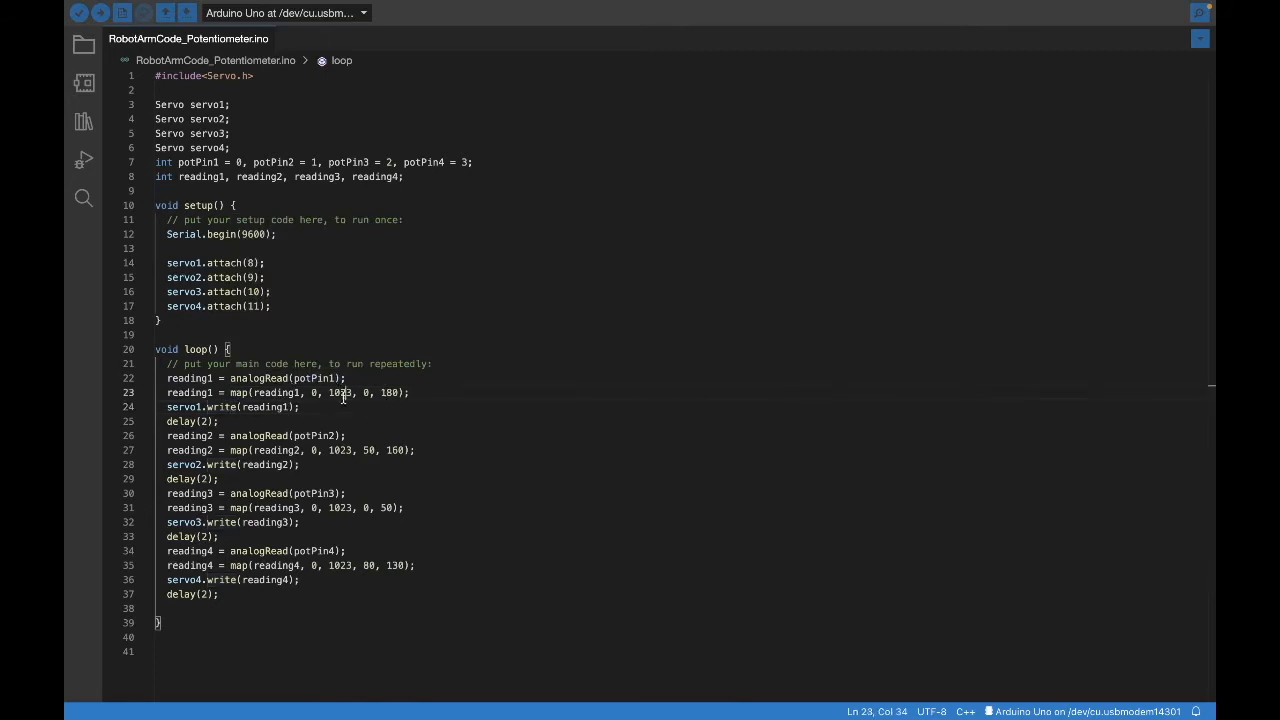
left_click(302, 407)
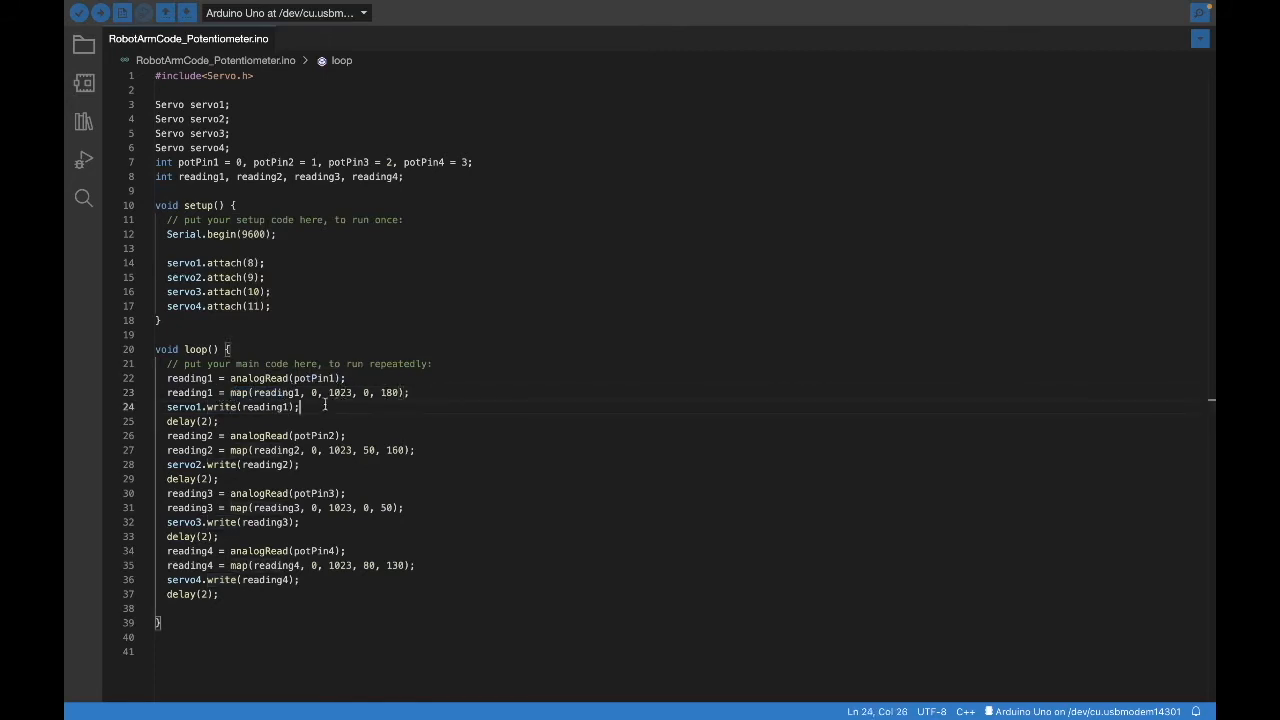
double_click(273, 392)
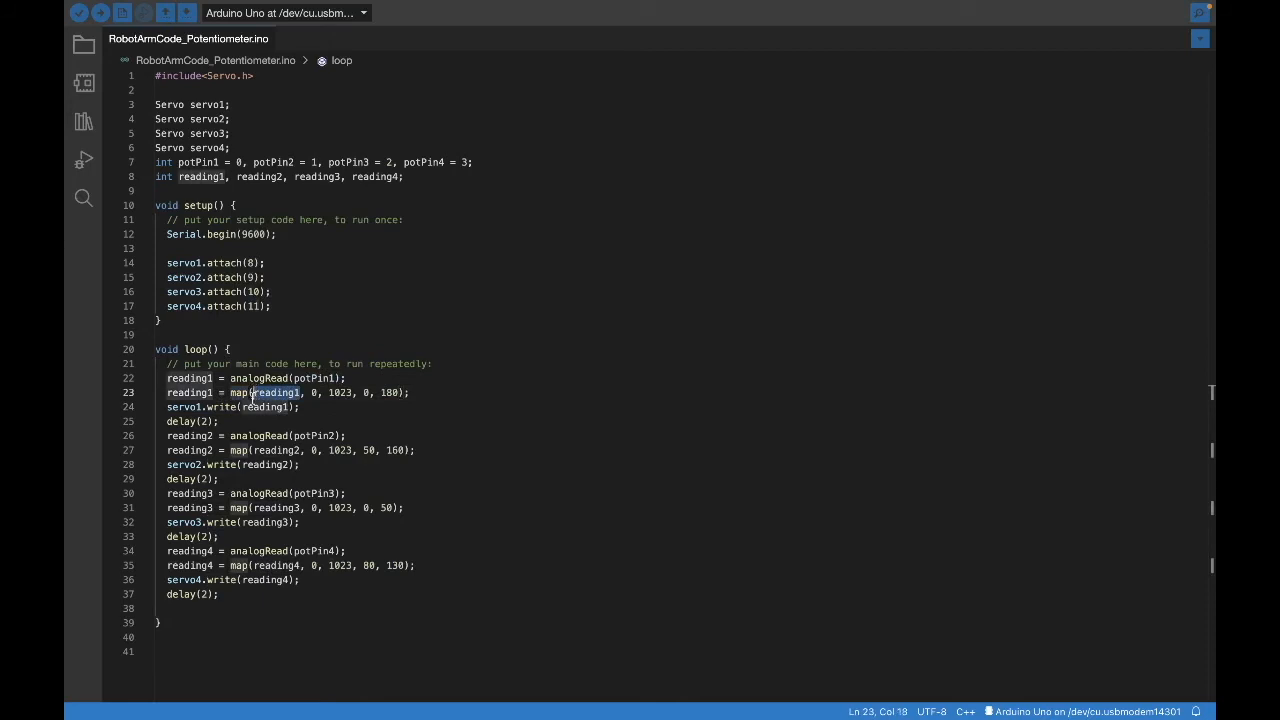
left_click(315, 392)
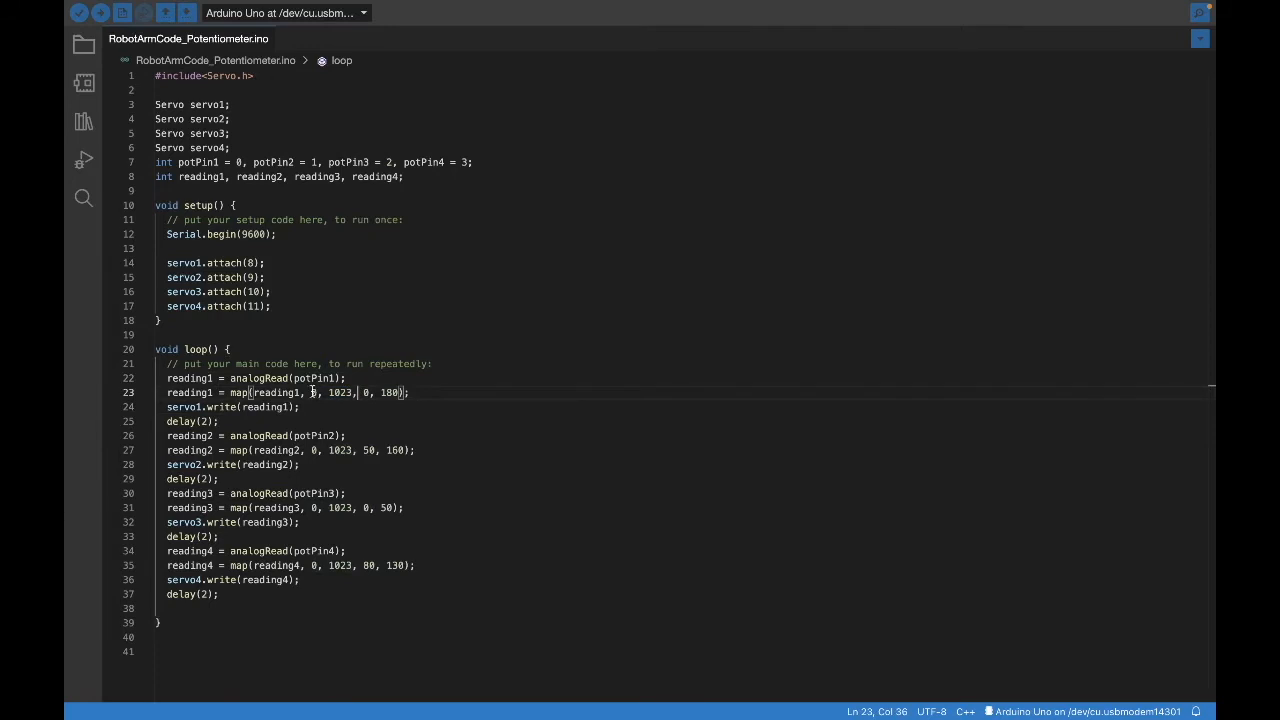
mouse_move(305, 407)
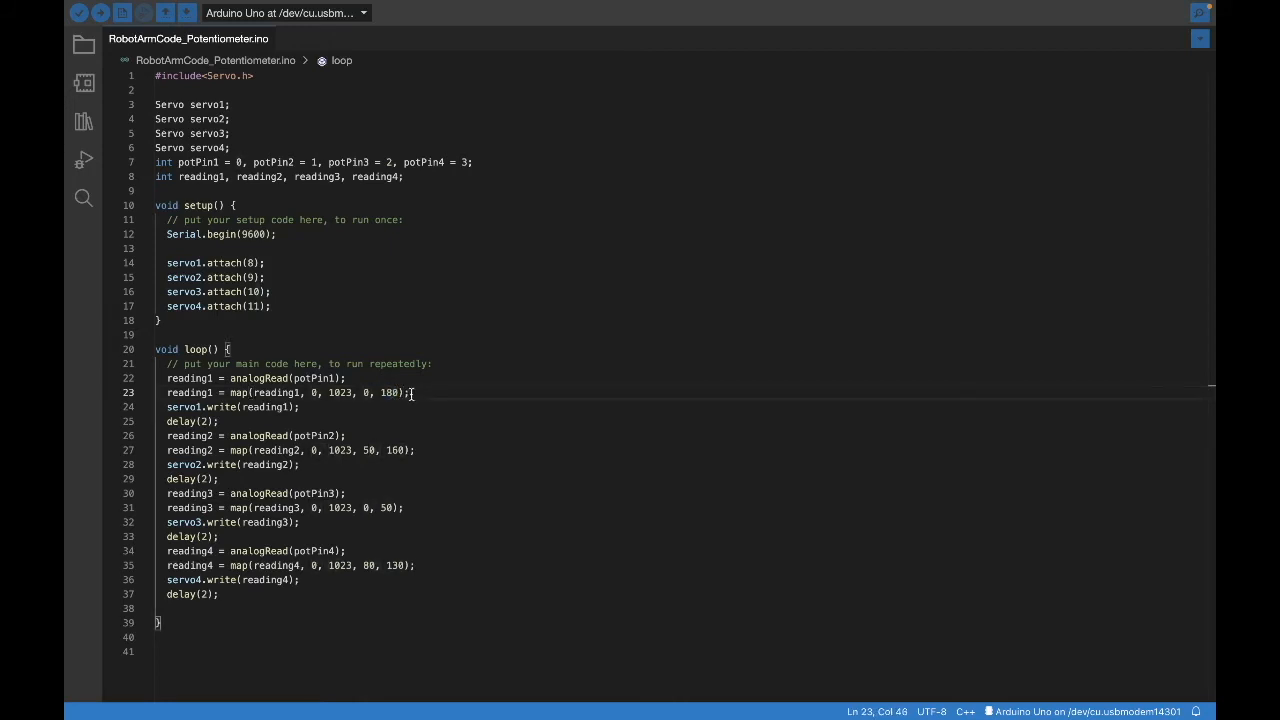
left_click(205, 393)
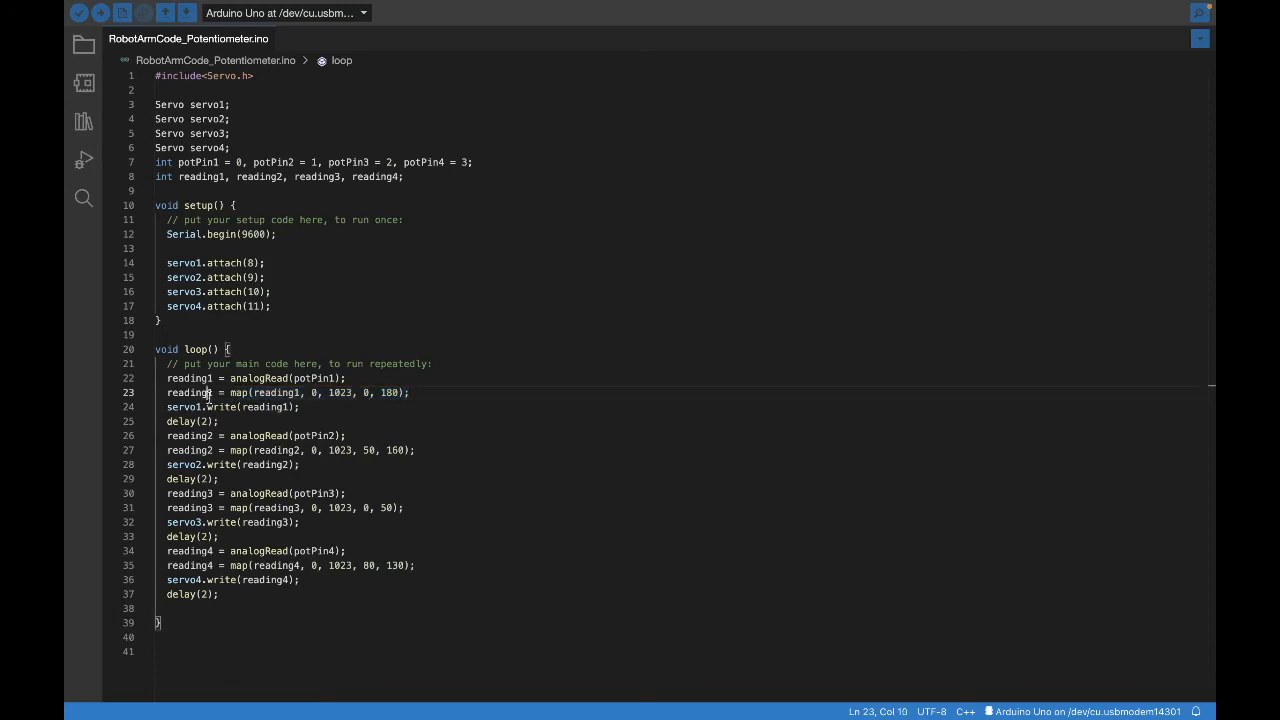
double_click(188, 378)
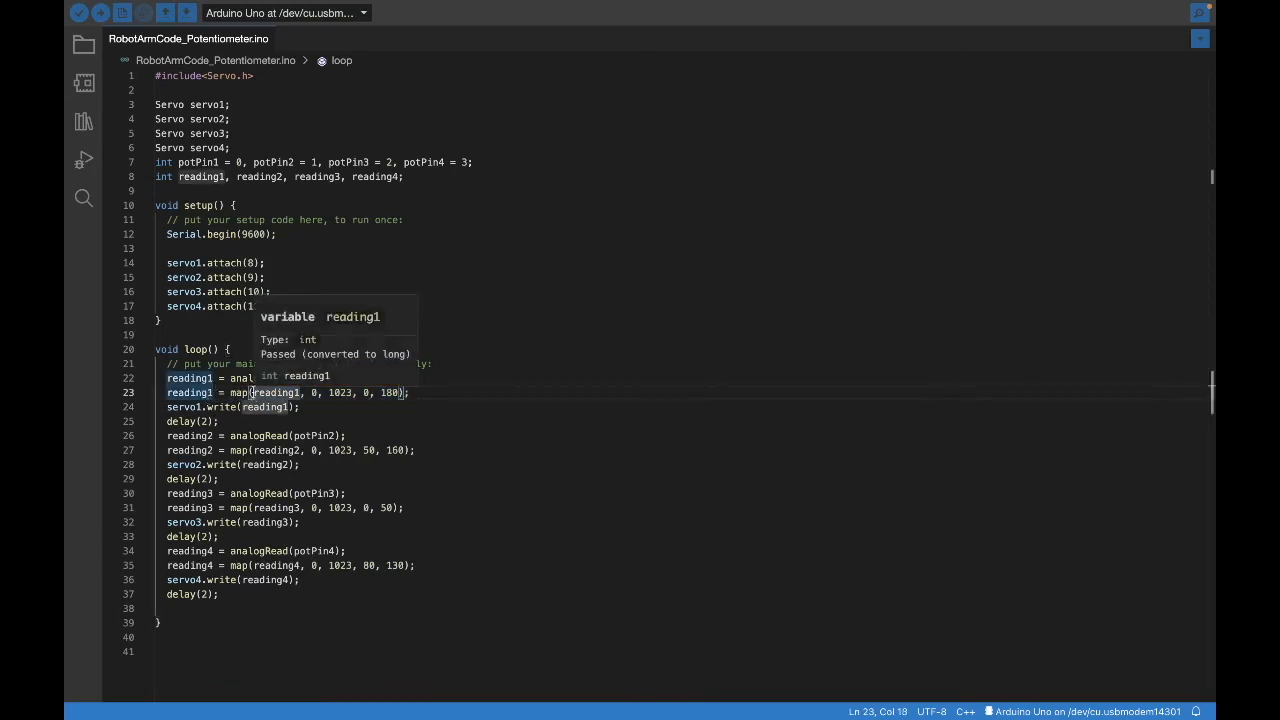
left_click(235, 407)
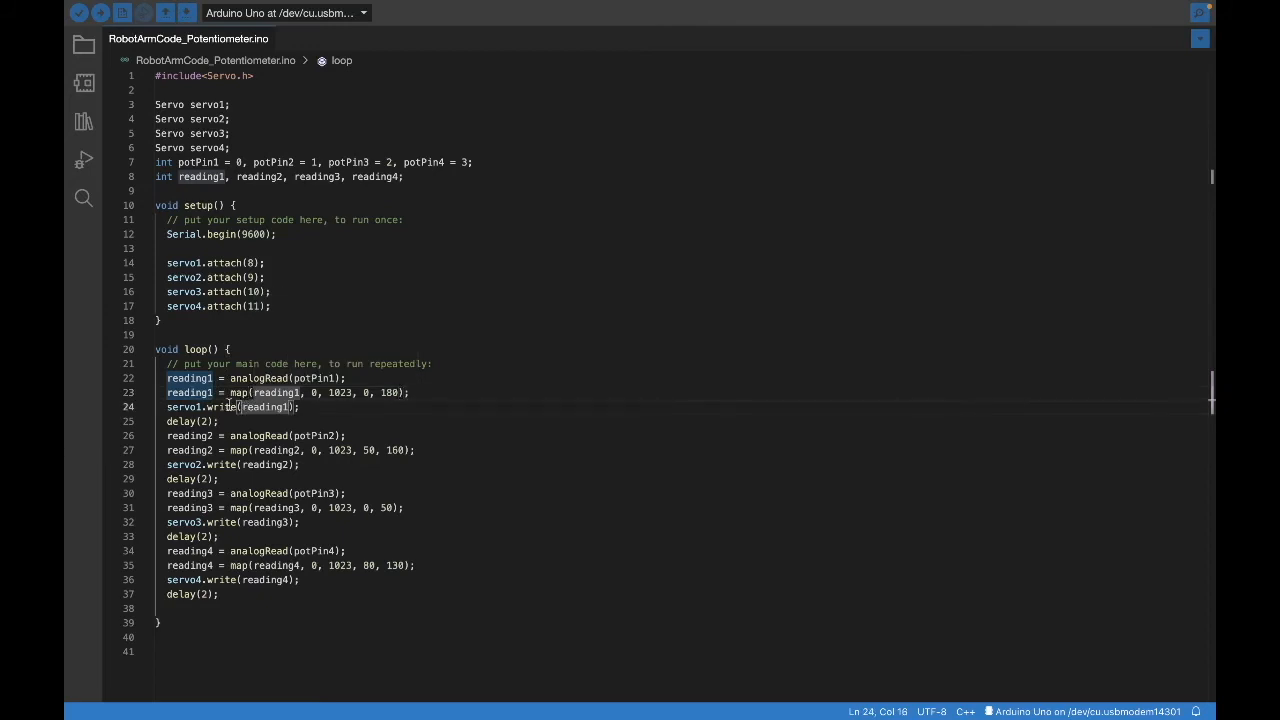